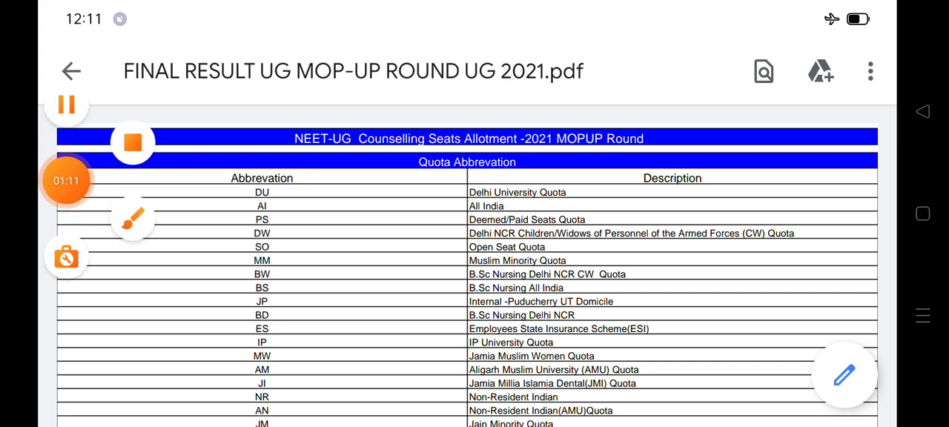
Step: Draw a red tick above the NEET-UG 2021 title and scroll down to the allotment table on page 2
left_click_drag(230, 136, 408, 47)
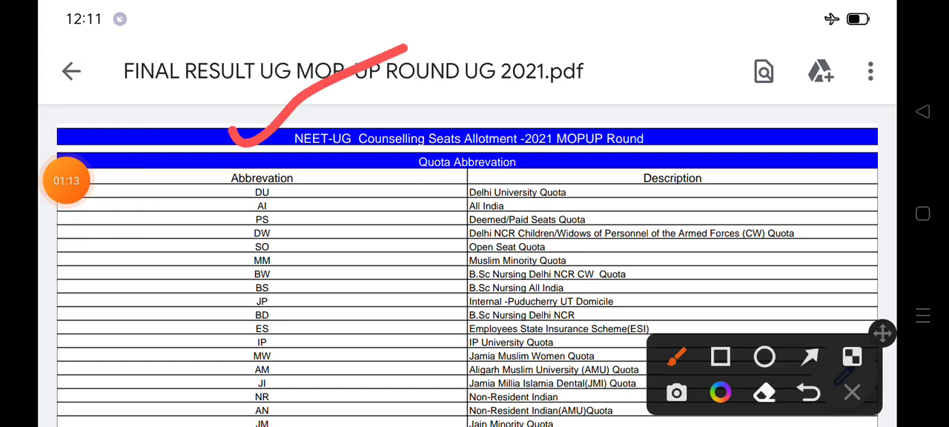
left_click_drag(683, 137, 823, 77)
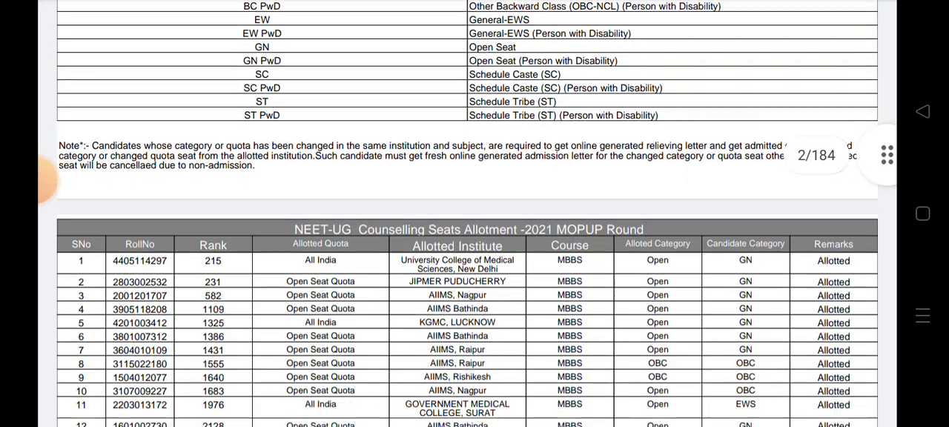
scroll("down", 3)
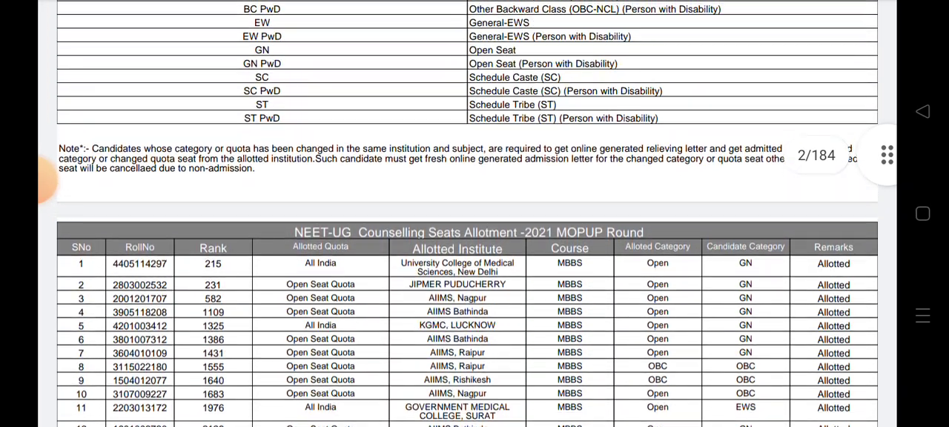
scroll("down", 3)
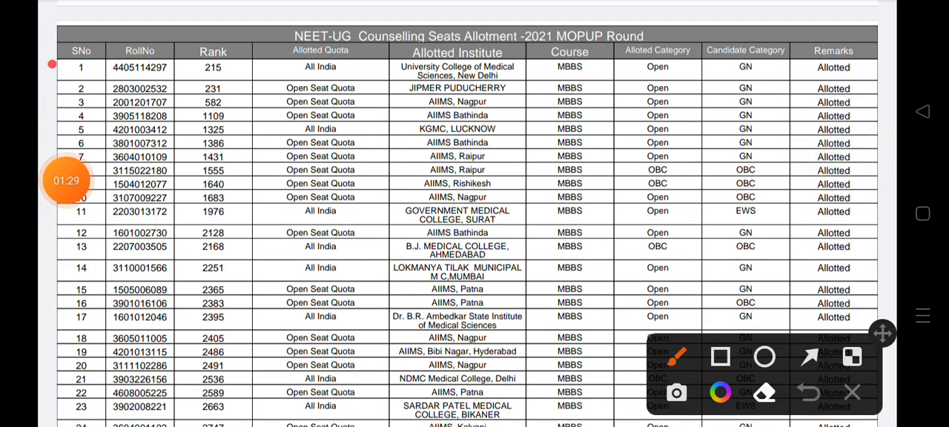
left_click_drag(119, 0, 52, 67)
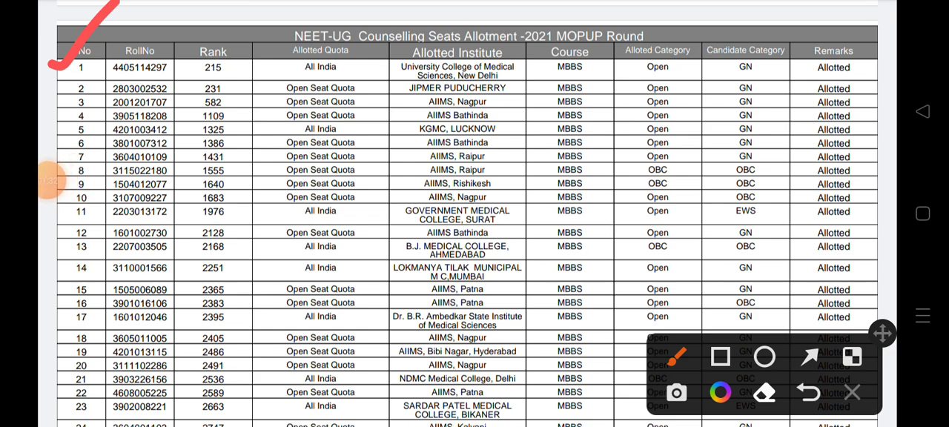
left_click_drag(645, 32, 739, 15)
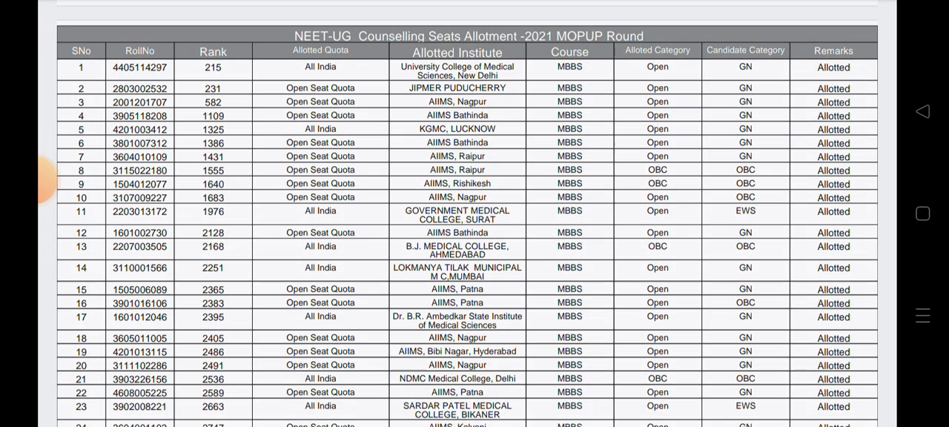
Step: Scroll through pages 3–7 of the table until allotment rows 166–182 are in view
scroll("down", 3)
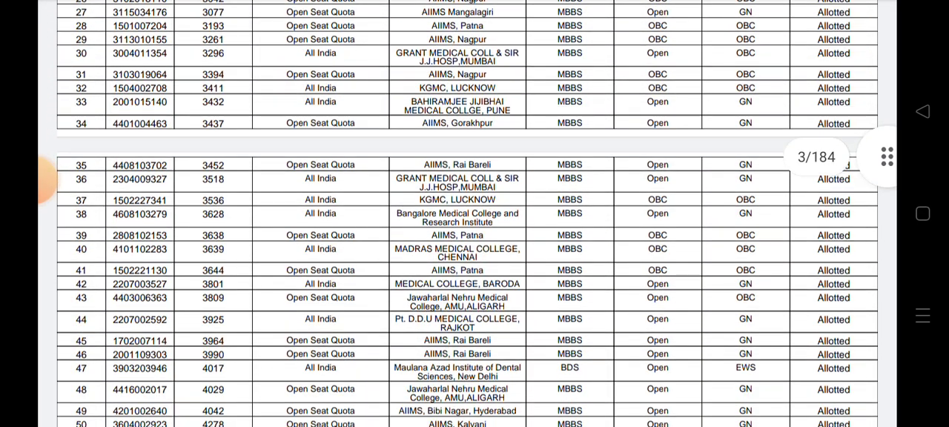
scroll("down", 3)
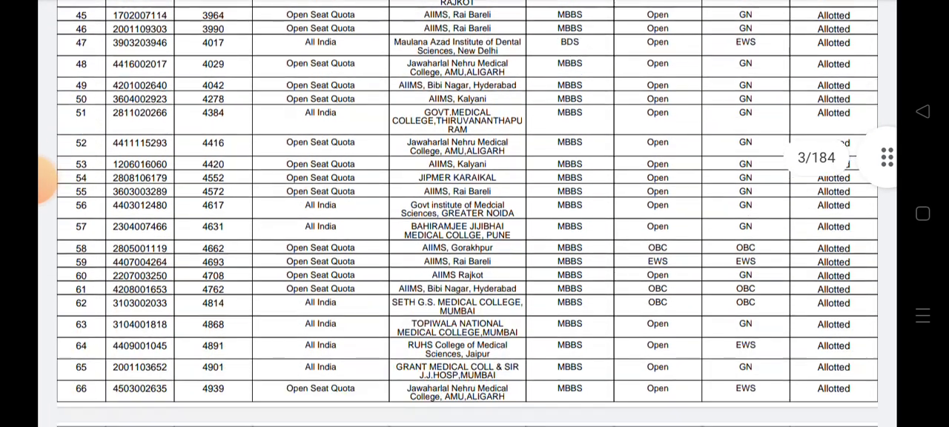
scroll("down", 3)
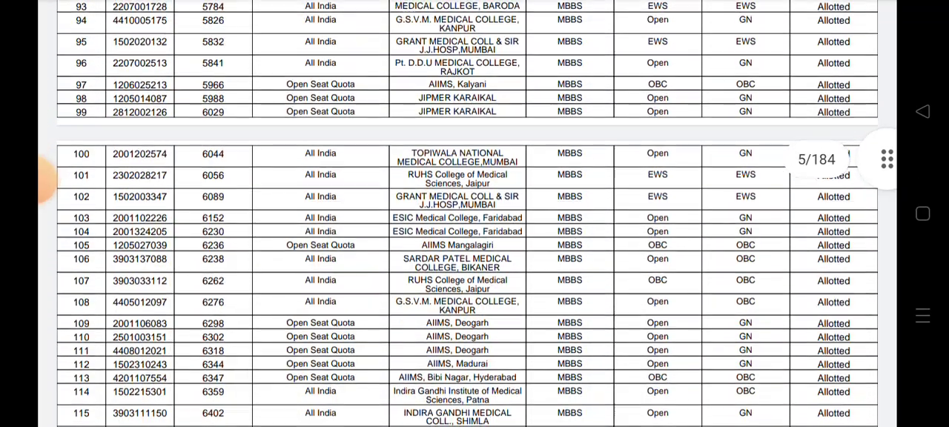
scroll("down", 3)
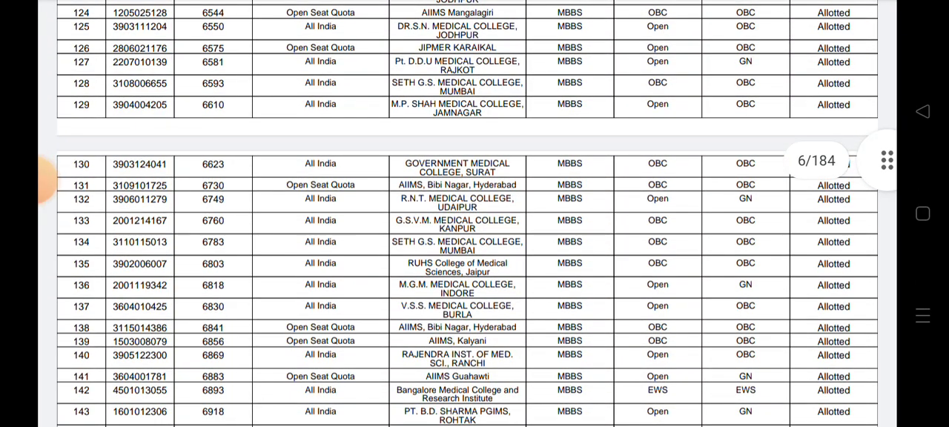
scroll("down", 3)
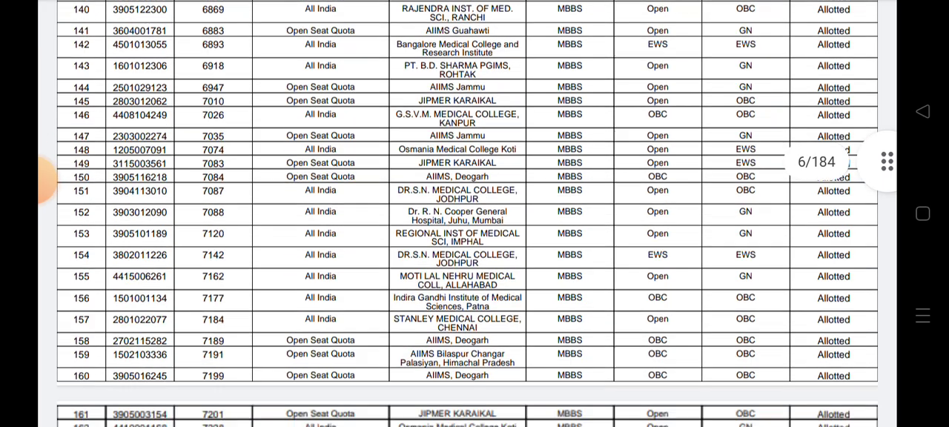
scroll("down", 3)
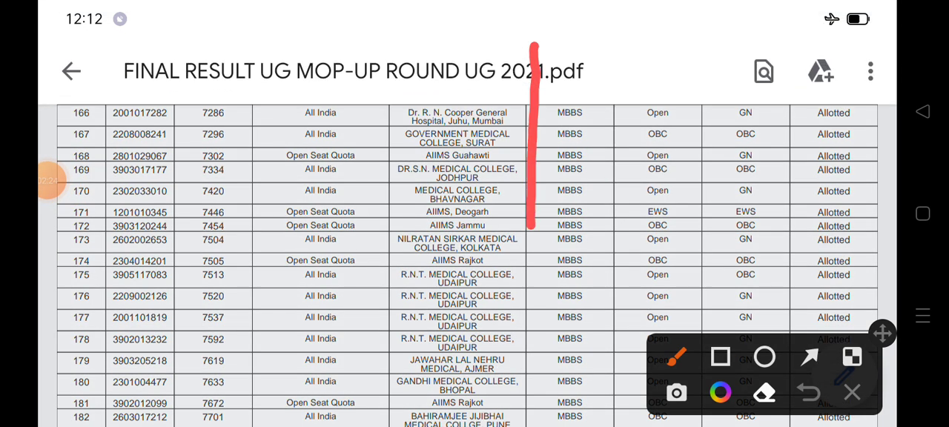
Step: Draw a vertical red line down the Course column, then scroll rapidly forward through the table
left_click_drag(535, 193, 564, 260)
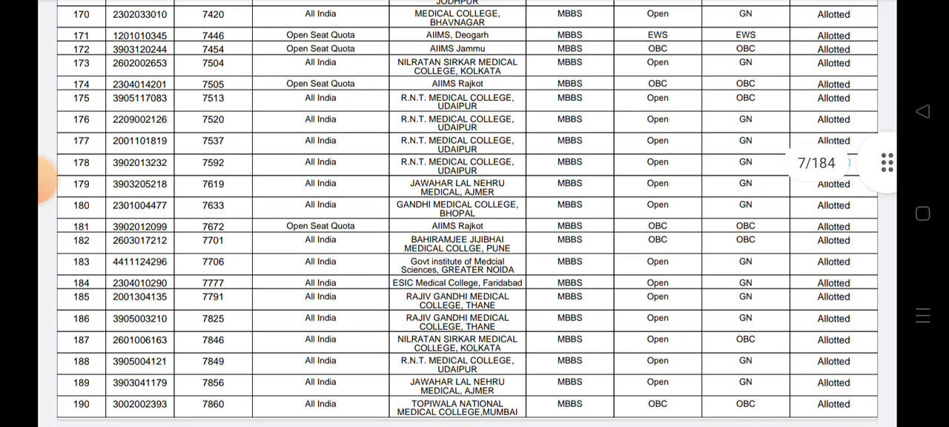
scroll("down", 3)
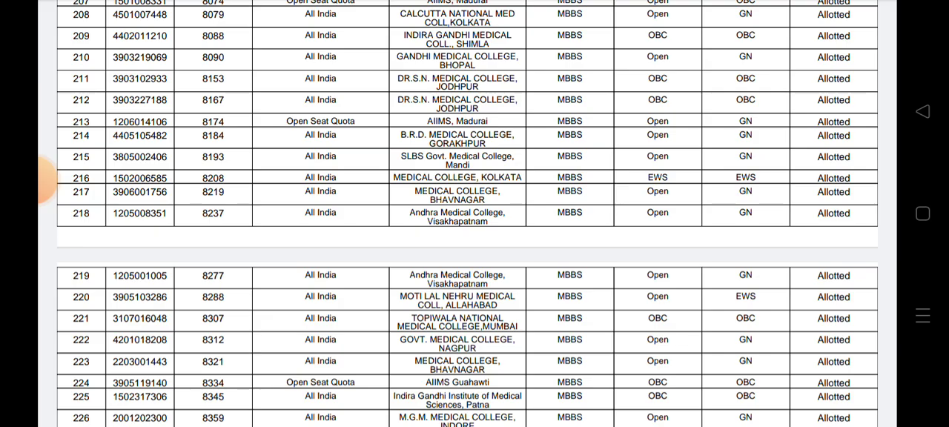
scroll("down", 3)
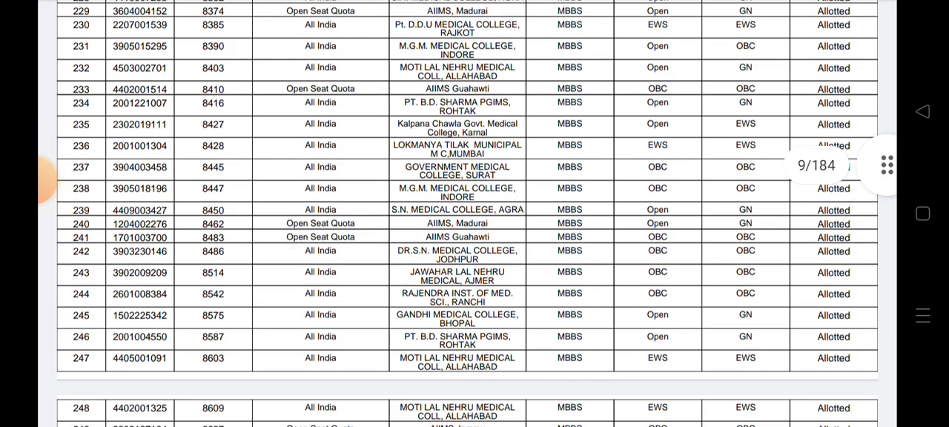
scroll("down", 3)
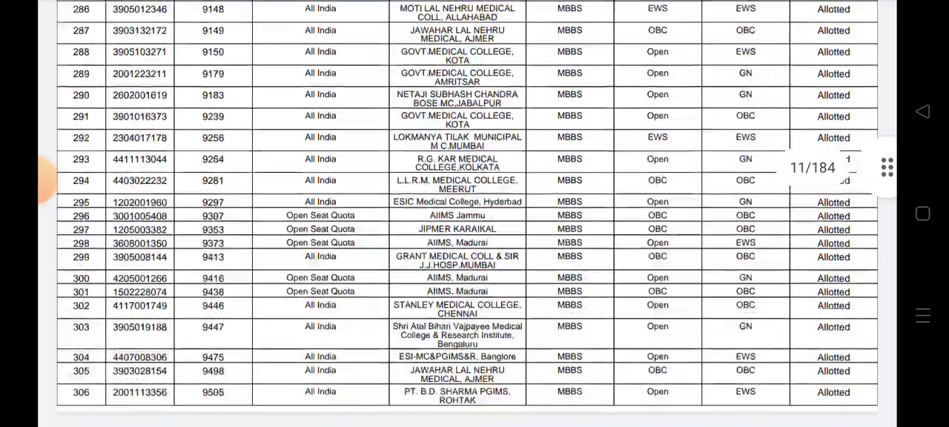
scroll("down", 3)
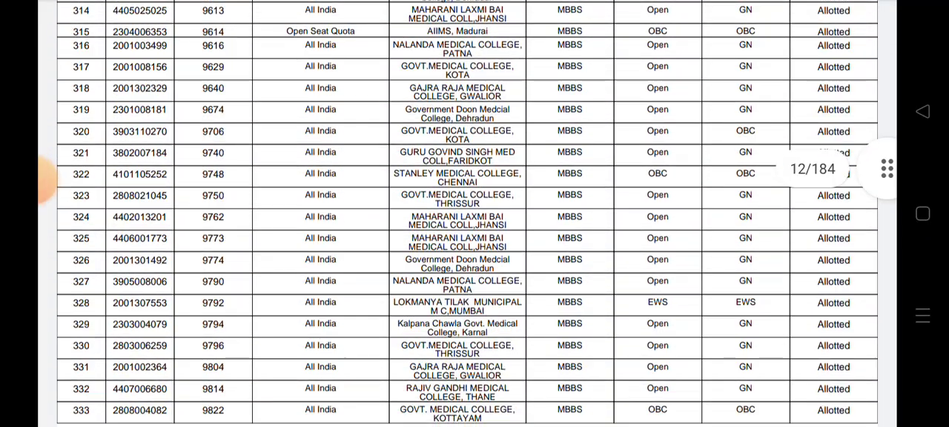
Step: Keep scrolling until page 181 of 184 shows allotment rows around 4790–4808
scroll("down", 3)
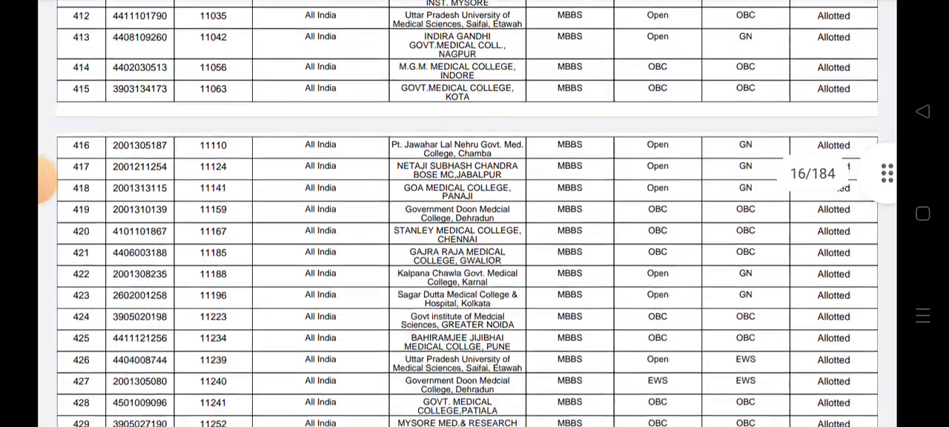
scroll("down", 3)
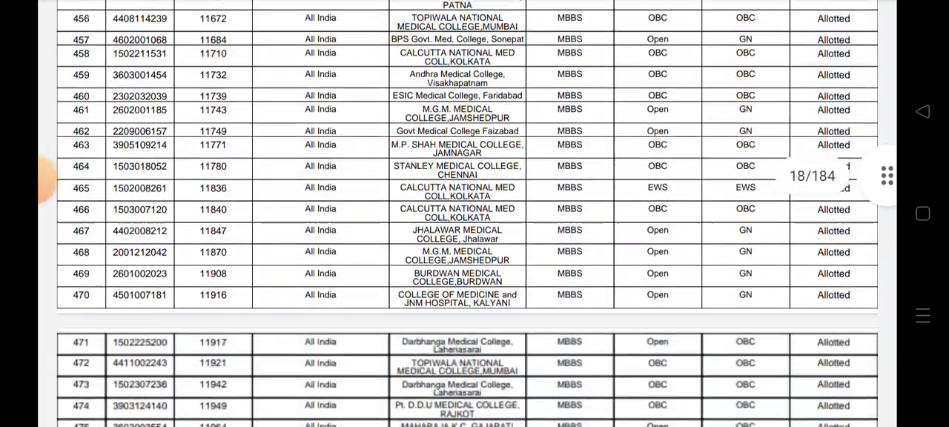
scroll("down", 3)
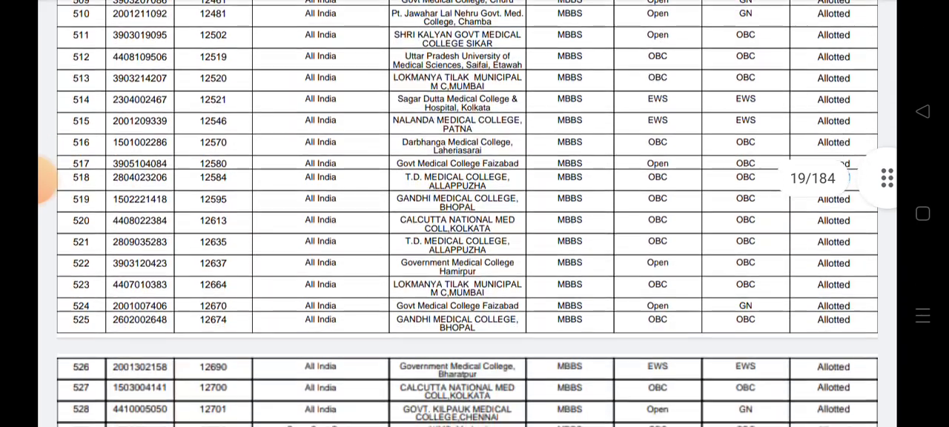
scroll("down", 3)
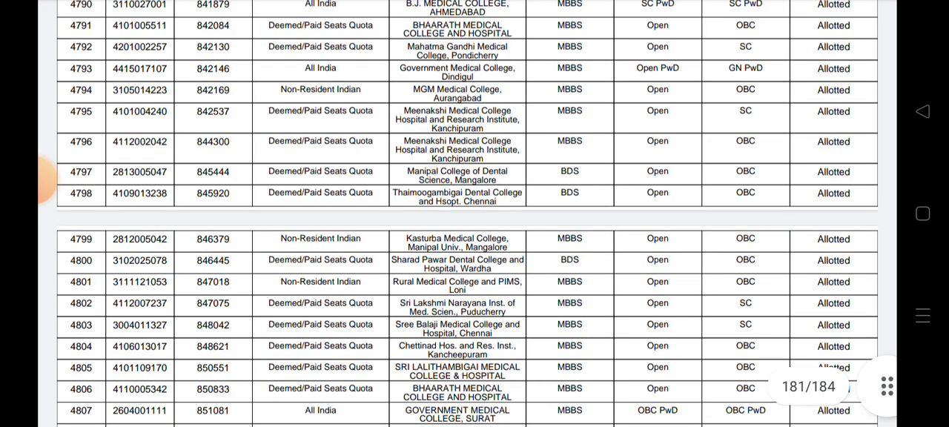
Step: Scroll to rows 4799–4800 and mark their MBBS and BDS Course cells with a red stroke
scroll("down", 3)
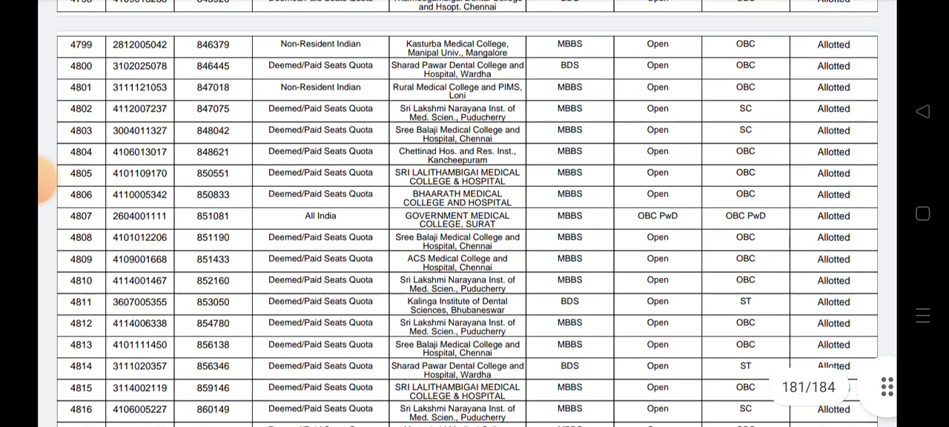
scroll("down", 3)
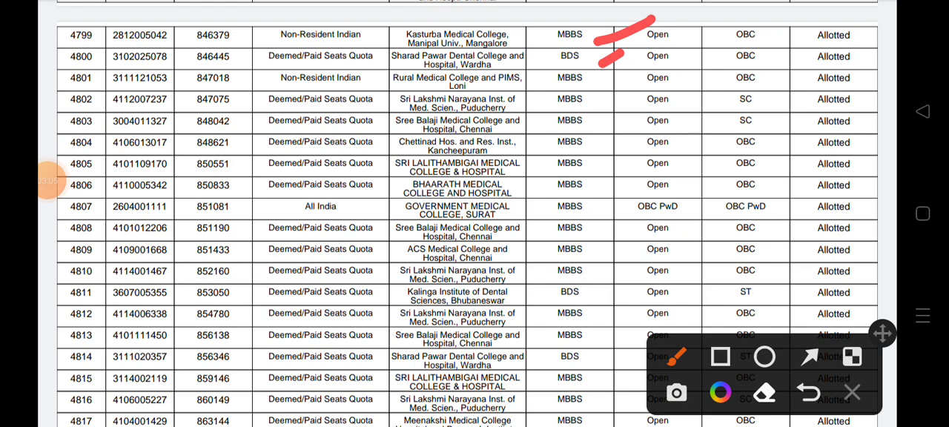
left_click_drag(656, 208, 601, 304)
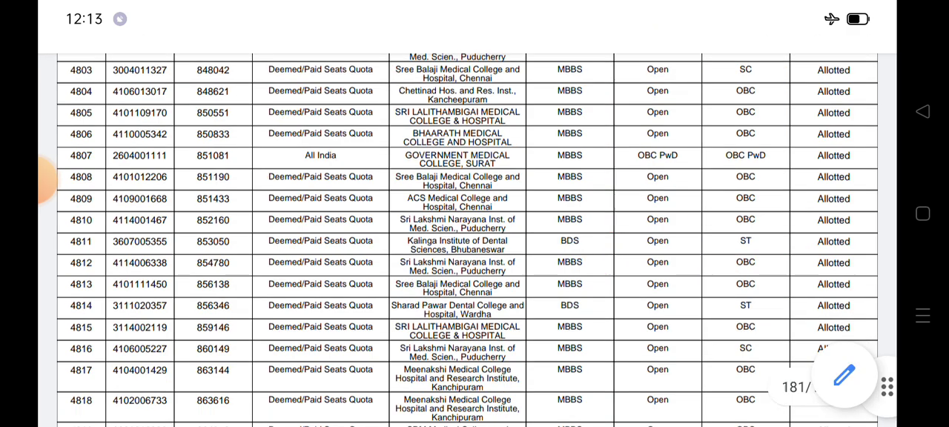
Step: Reach final page 184 and circle the ranks, quotas and OBC categories of rows 4876–4880 in red
scroll("down", 3)
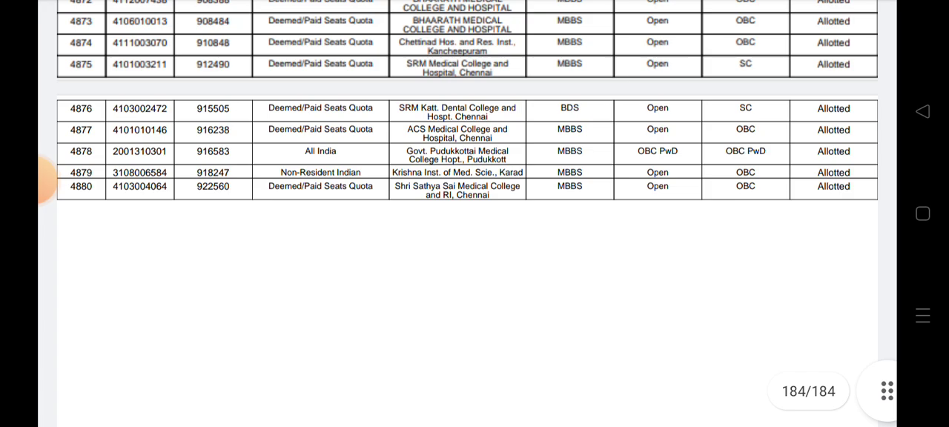
scroll("up", 3)
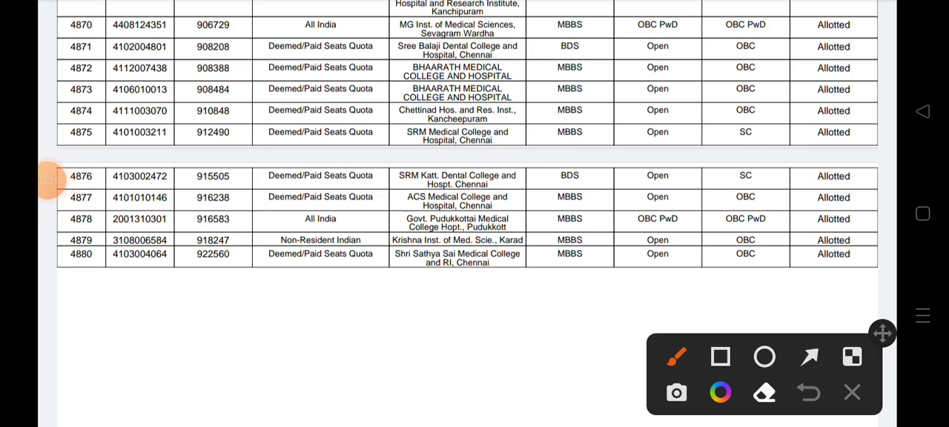
left_click_drag(175, 291, 206, 298)
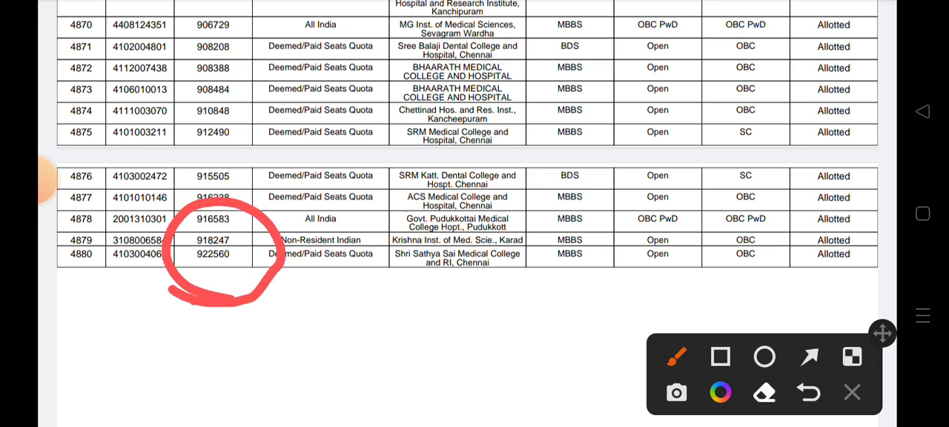
left_click_drag(245, 234, 334, 171)
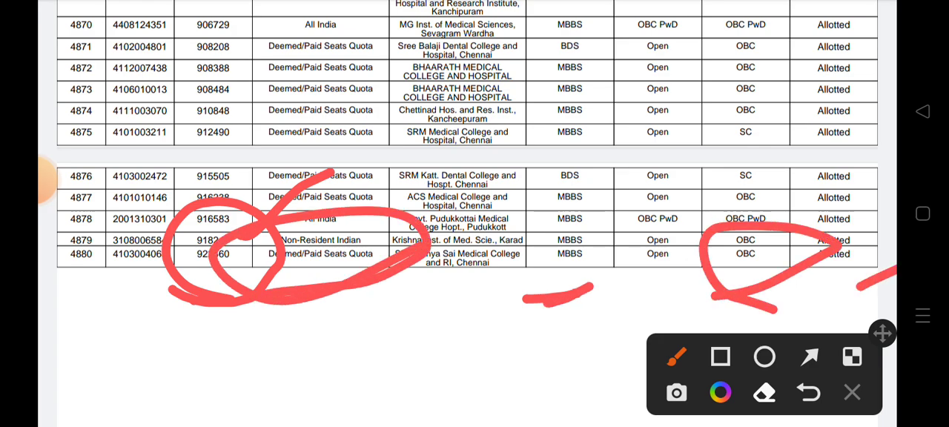
left_click_drag(415, 225, 571, 122)
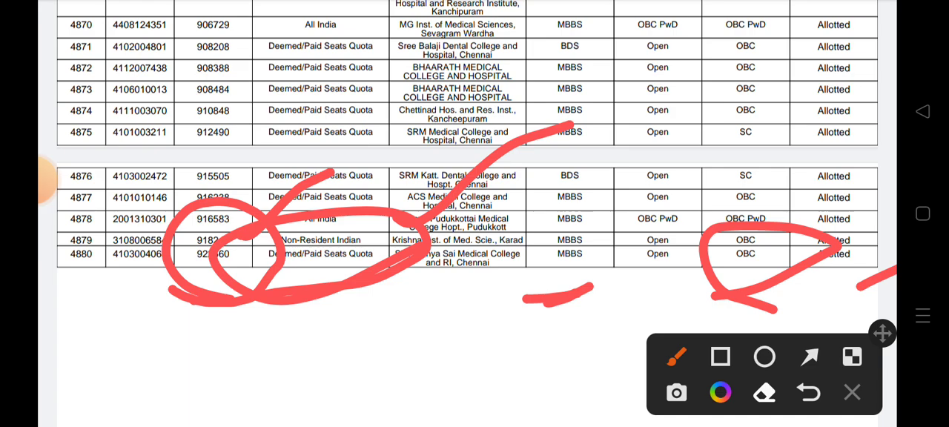